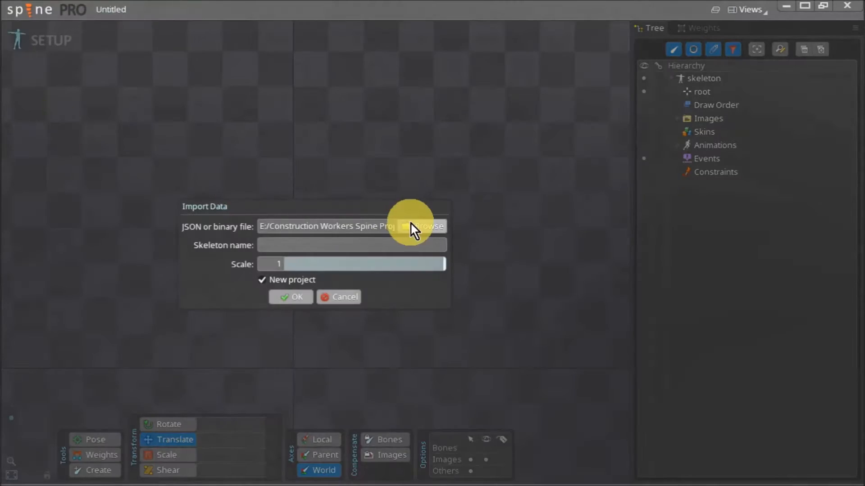
- Pick the Construction Workers JSON file and import it as a new project
{"action": "left_click", "coordinate": [425, 226]}
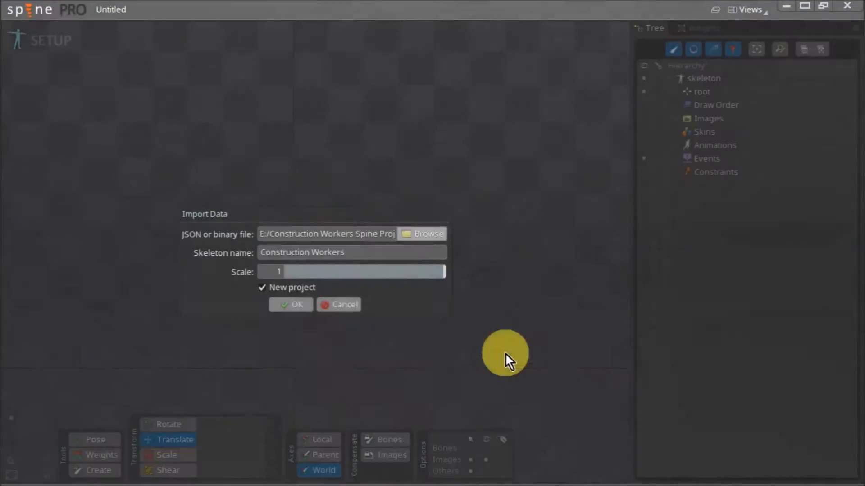
{"action": "left_click", "coordinate": [291, 305]}
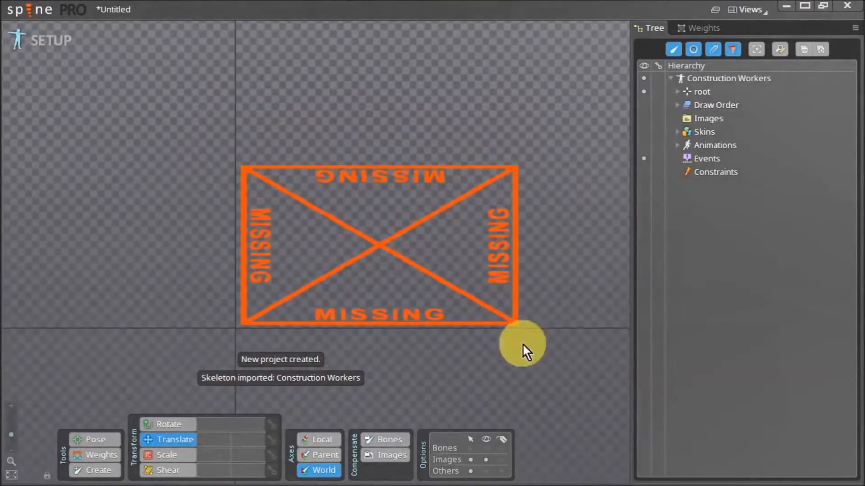
{"action": "mouse_move", "coordinate": [559, 340]}
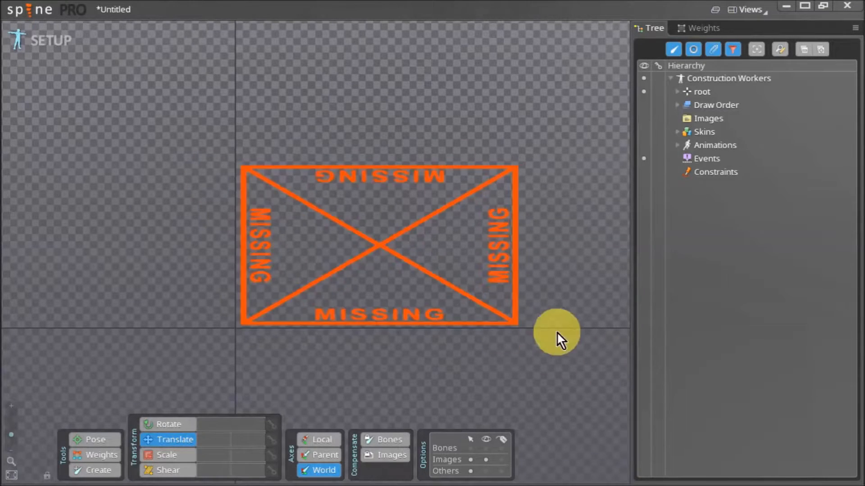
{"action": "mouse_move", "coordinate": [621, 221]}
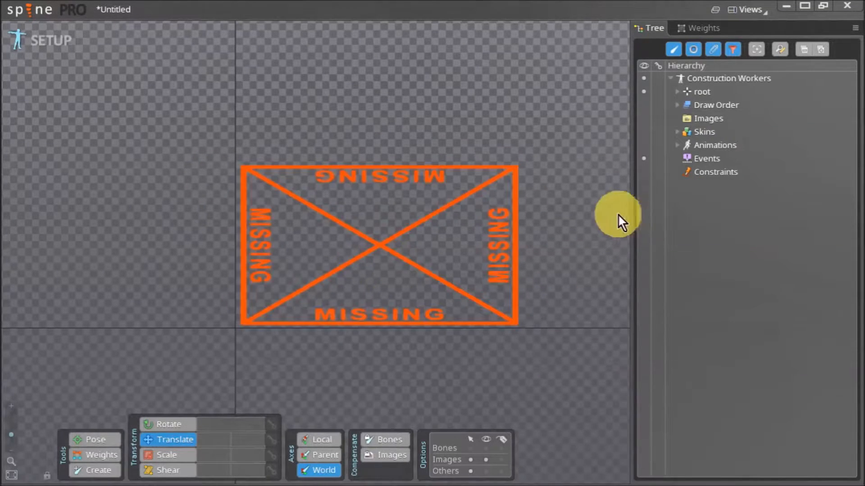
- Set the Images path to the images folder in Construction Workers Spine Project
{"action": "left_click", "coordinate": [708, 118]}
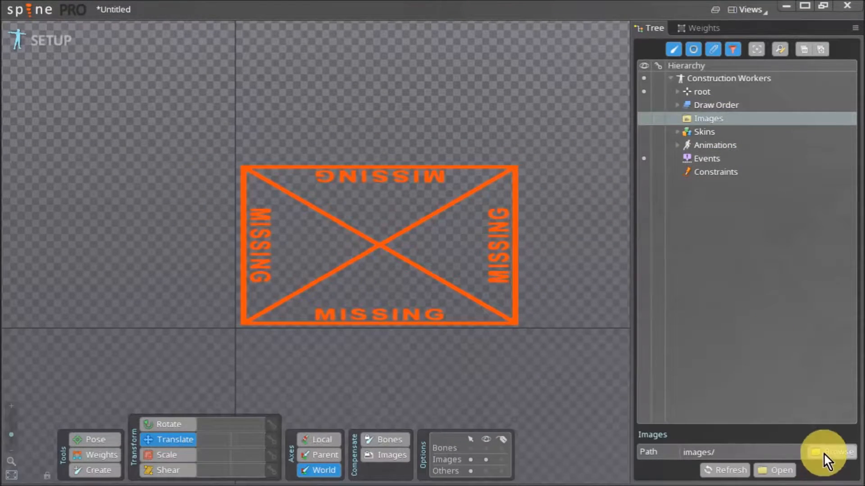
{"action": "left_click", "coordinate": [833, 452]}
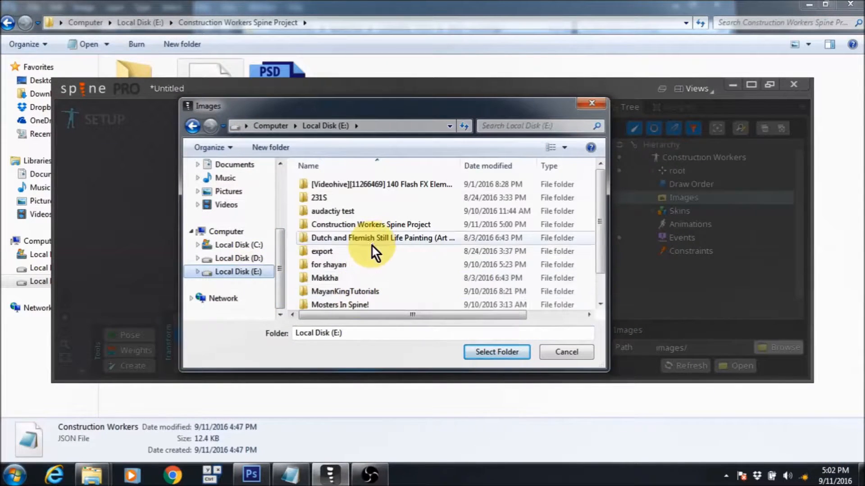
{"action": "double_click", "coordinate": [371, 224]}
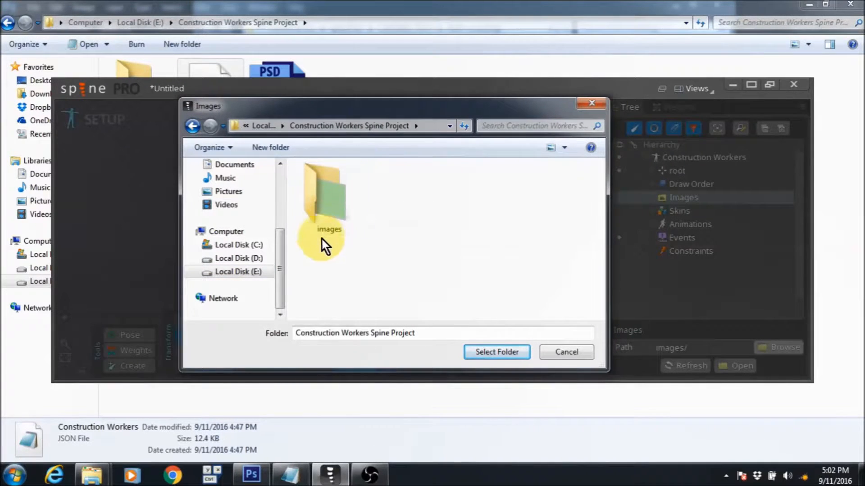
{"action": "mouse_move", "coordinate": [328, 215]}
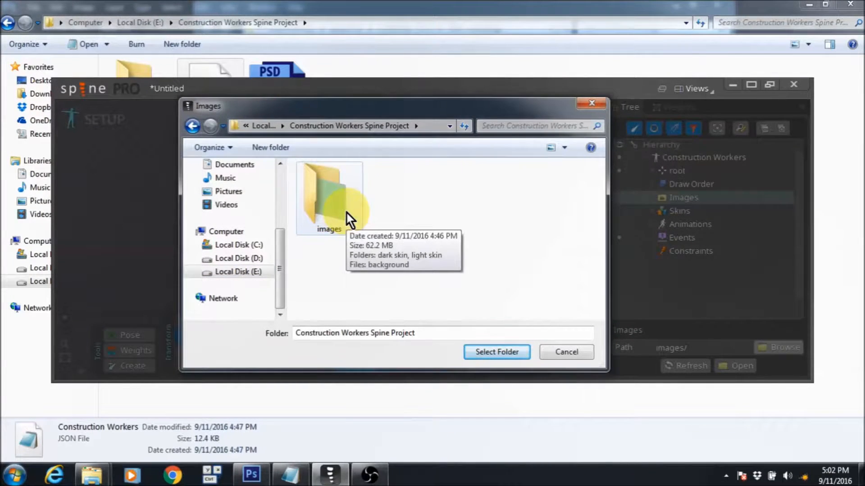
{"action": "left_click", "coordinate": [329, 199]}
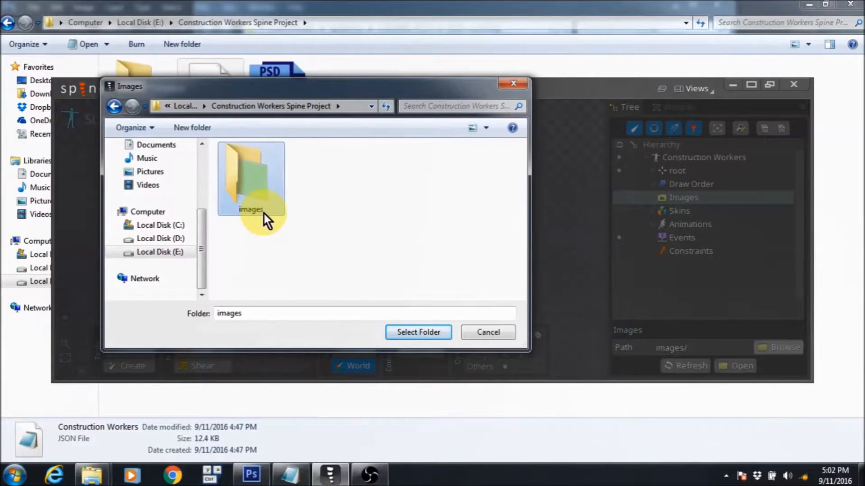
{"action": "mouse_move", "coordinate": [378, 290]}
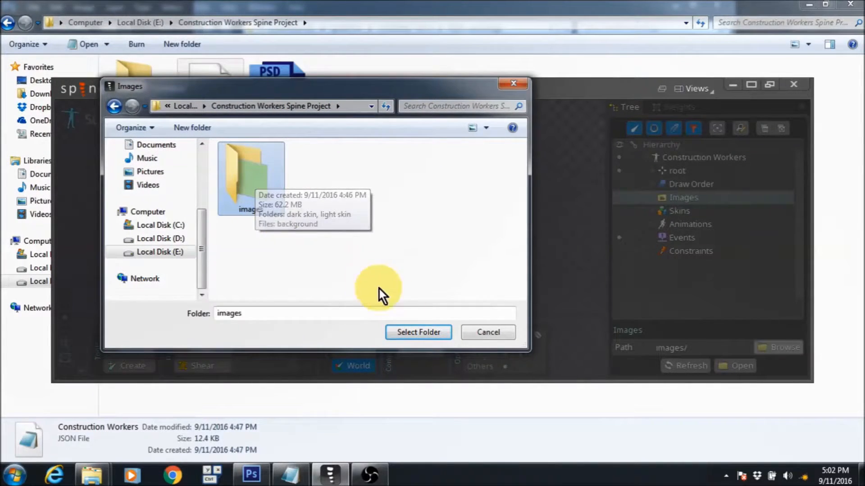
{"action": "left_click", "coordinate": [418, 332]}
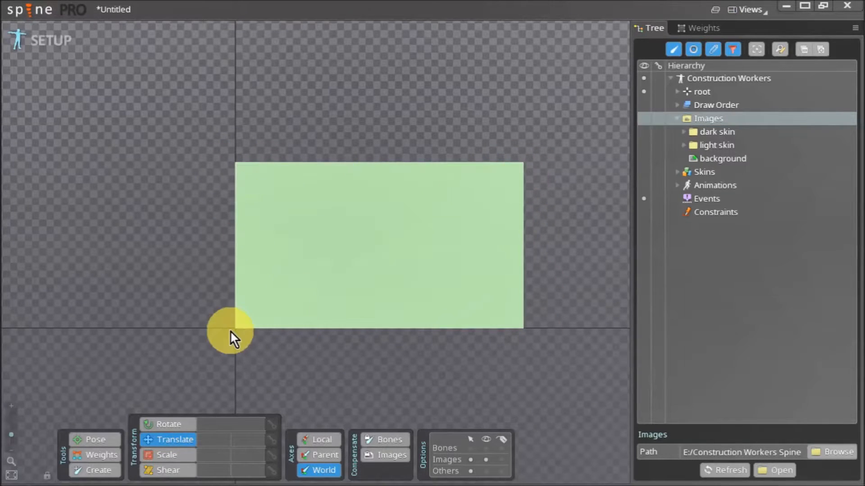
{"action": "mouse_move", "coordinate": [535, 336]}
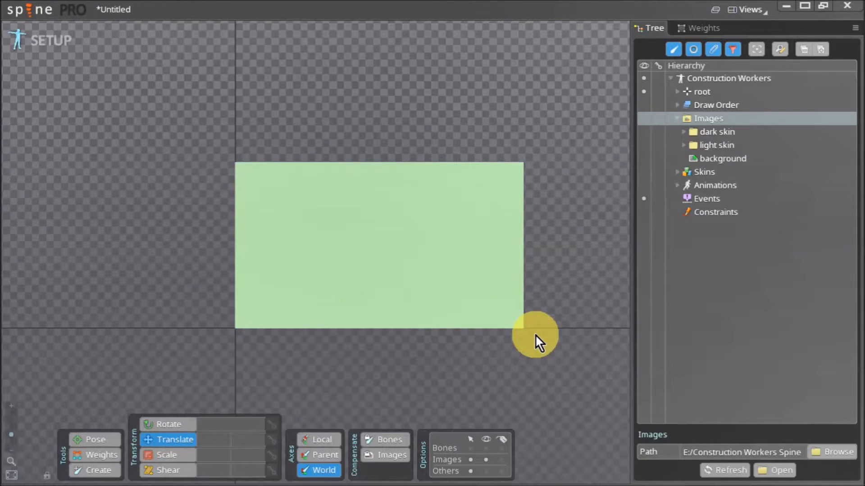
{"action": "mouse_move", "coordinate": [532, 180]}
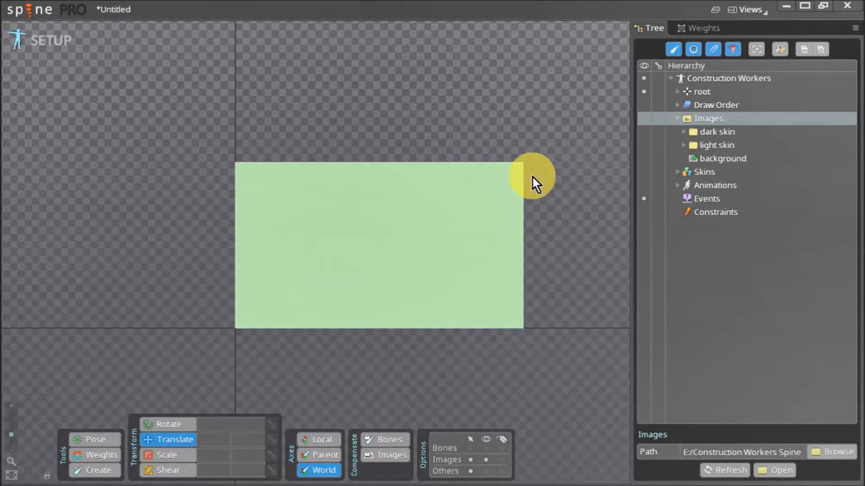
- Expand Skins, preview the dark skin, then make light skin active
{"action": "left_click", "coordinate": [703, 171]}
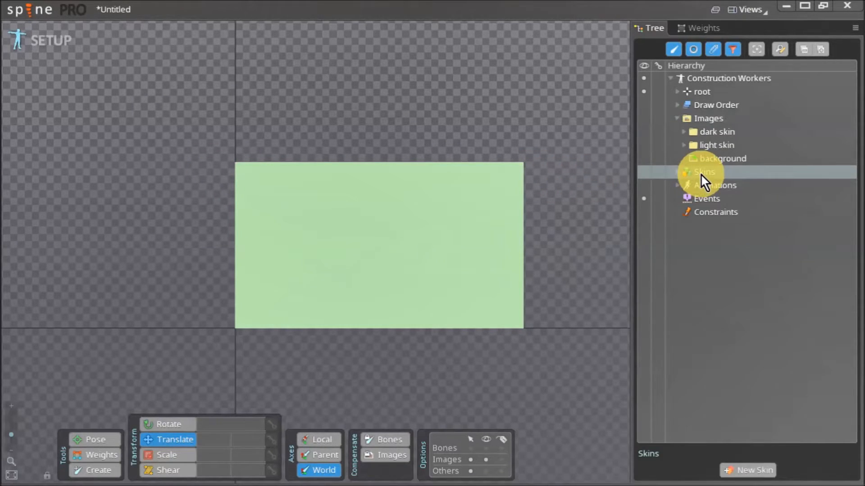
{"action": "left_click", "coordinate": [686, 172]}
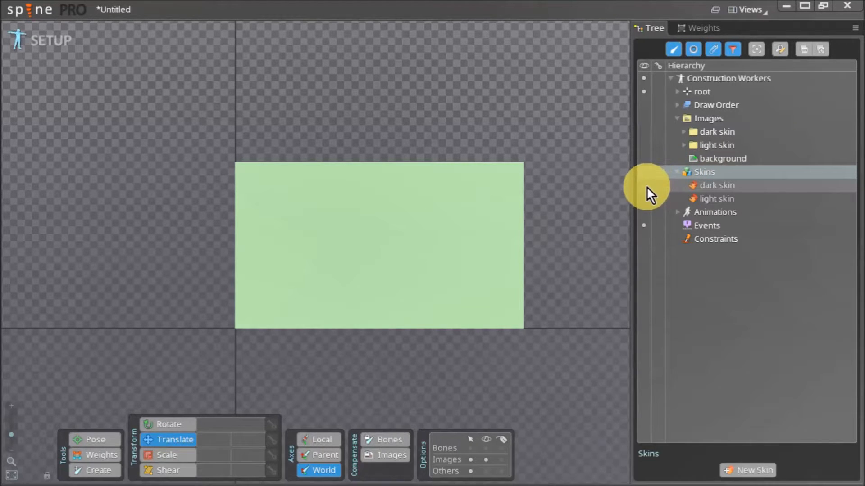
{"action": "left_click", "coordinate": [718, 185]}
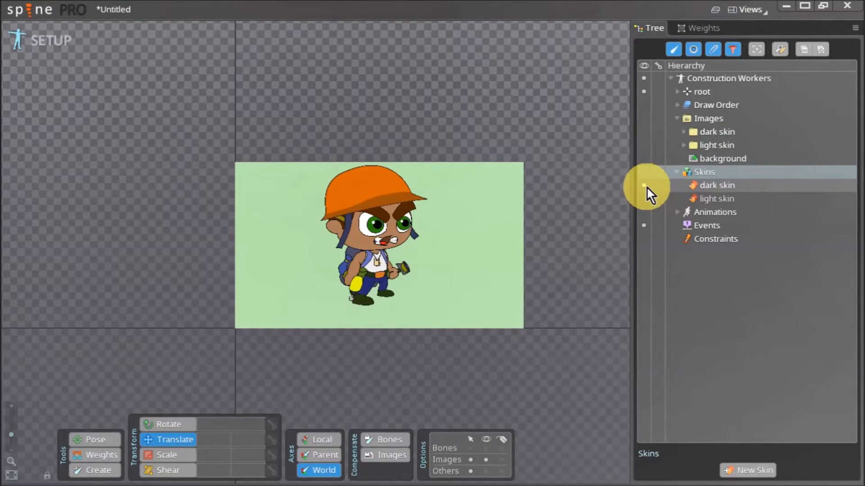
{"action": "left_click", "coordinate": [715, 199]}
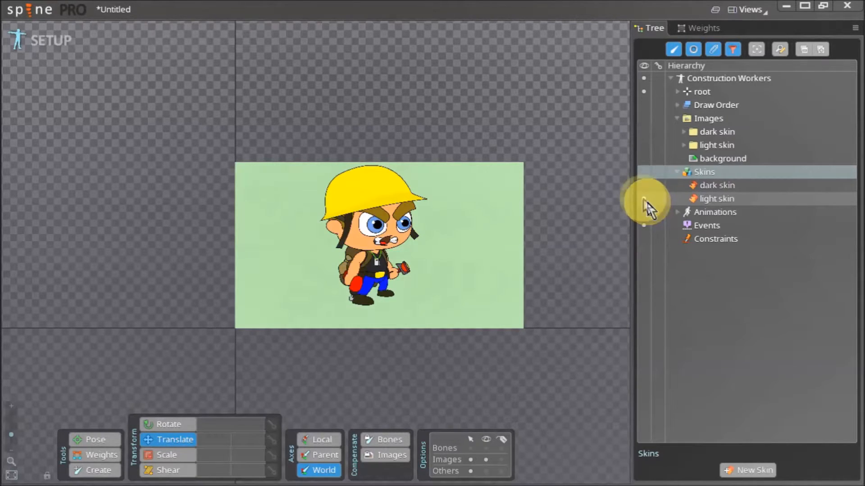
{"action": "left_click", "coordinate": [29, 9]}
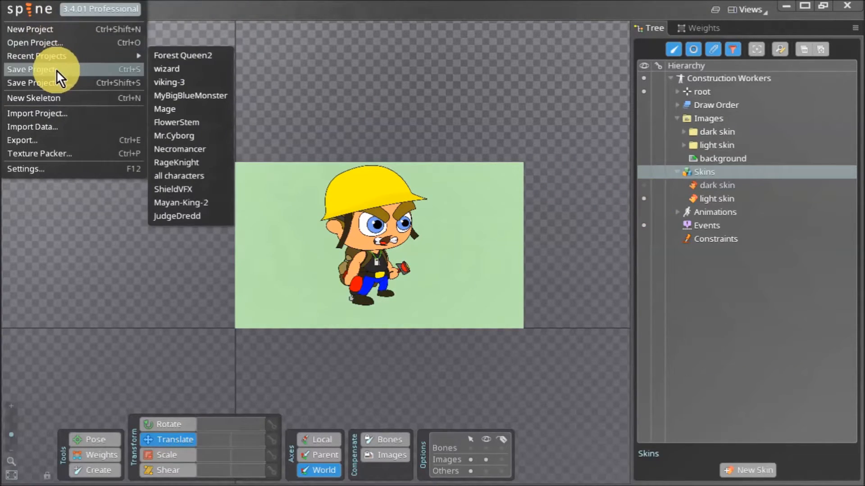
- Save the project as 'Construction Workers' one level up, in its Spine Project folder
{"action": "left_click", "coordinate": [32, 69]}
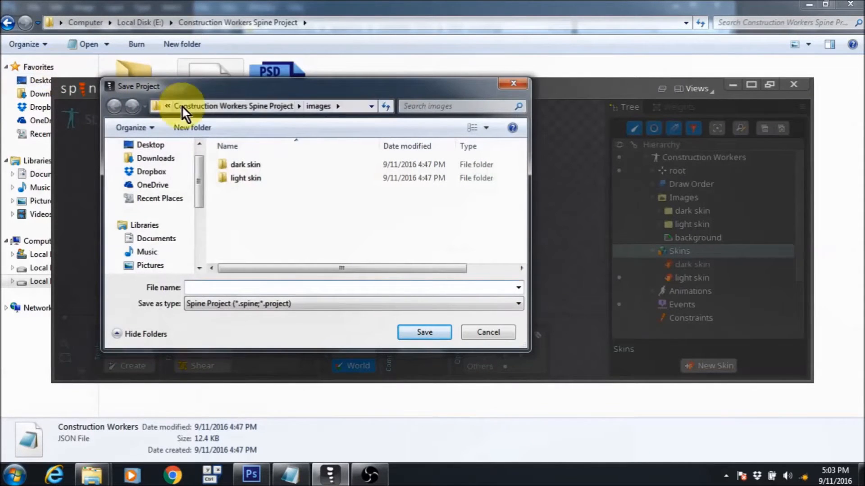
{"action": "left_click", "coordinate": [371, 106]}
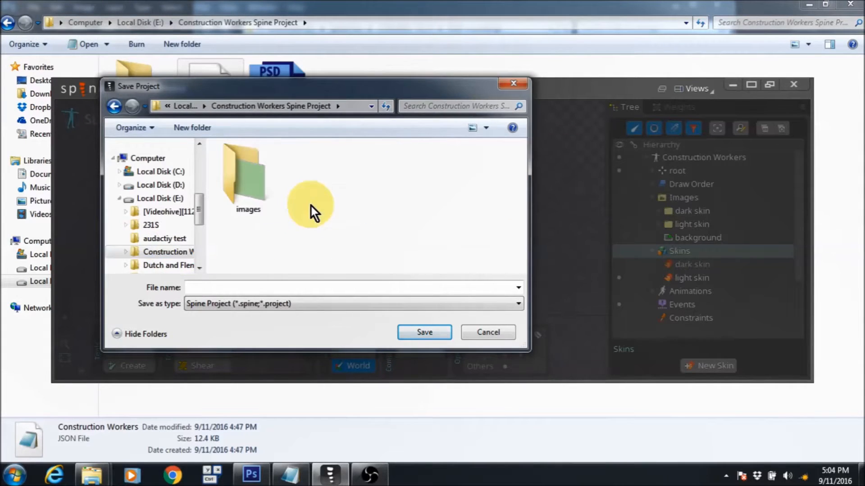
{"action": "type", "text": "co"}
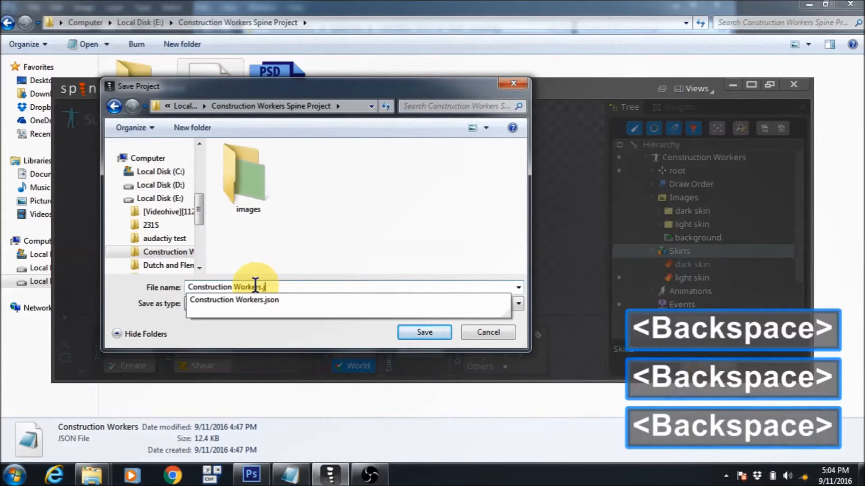
{"action": "key", "text": "Backspace"}
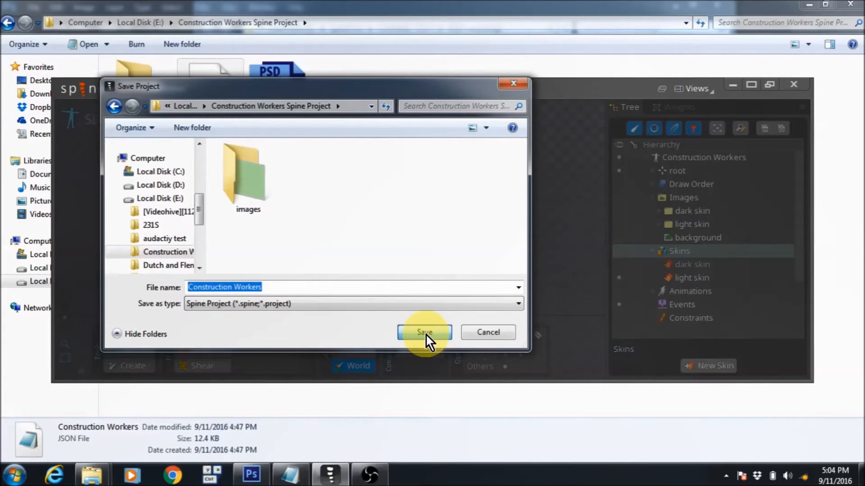
{"action": "left_click", "coordinate": [424, 332]}
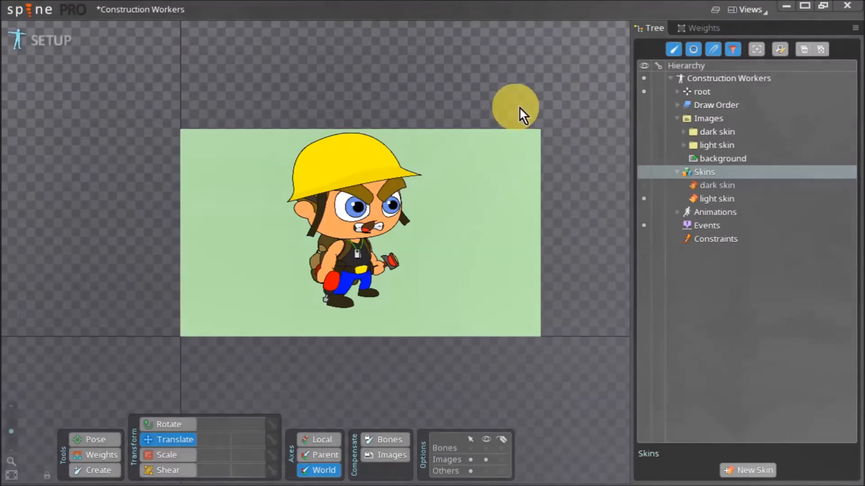
{"action": "mouse_move", "coordinate": [154, 91]}
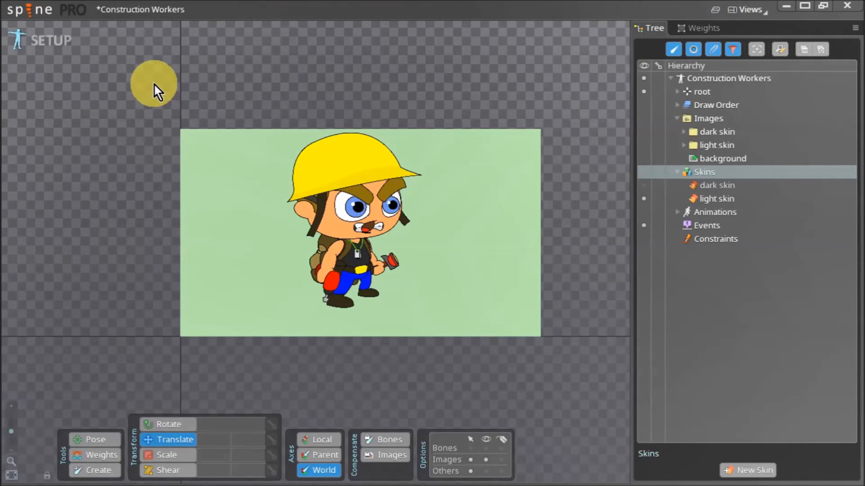